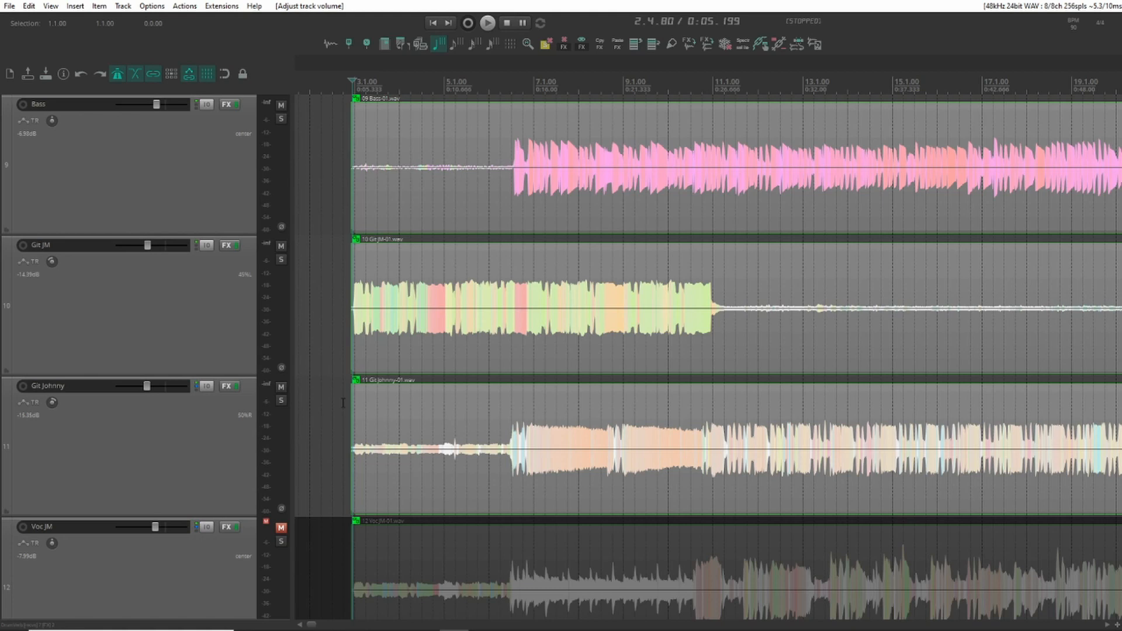
pyautogui.moveTo(1075, 36)
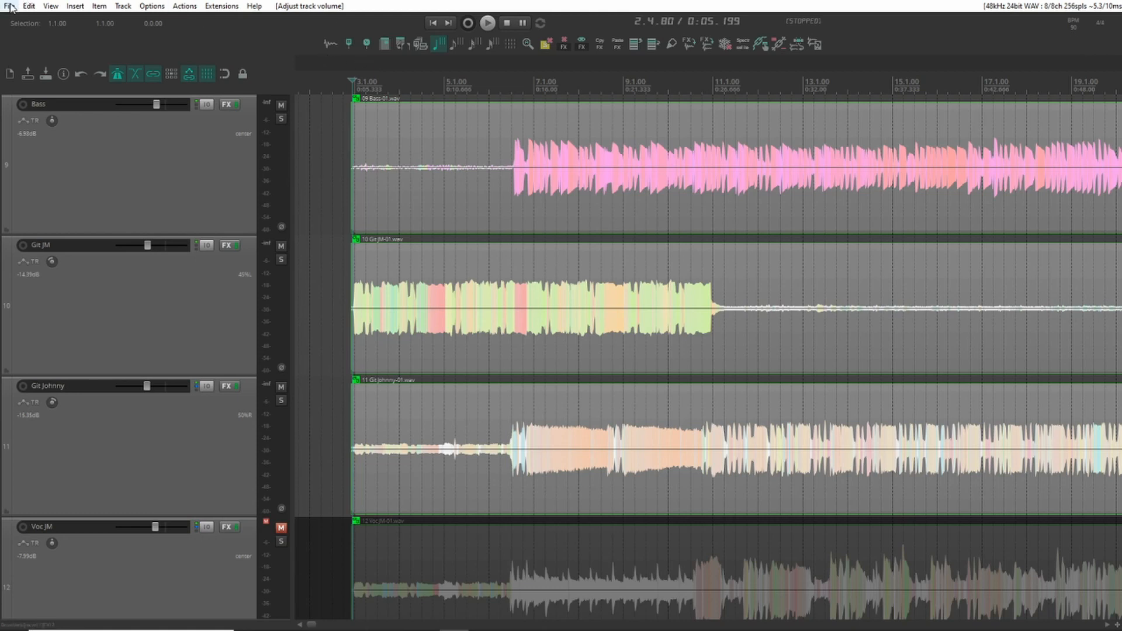
# Review the project timebase settings unchanged, play the song briefly, and open the Actions list.
pyautogui.click(9, 6)
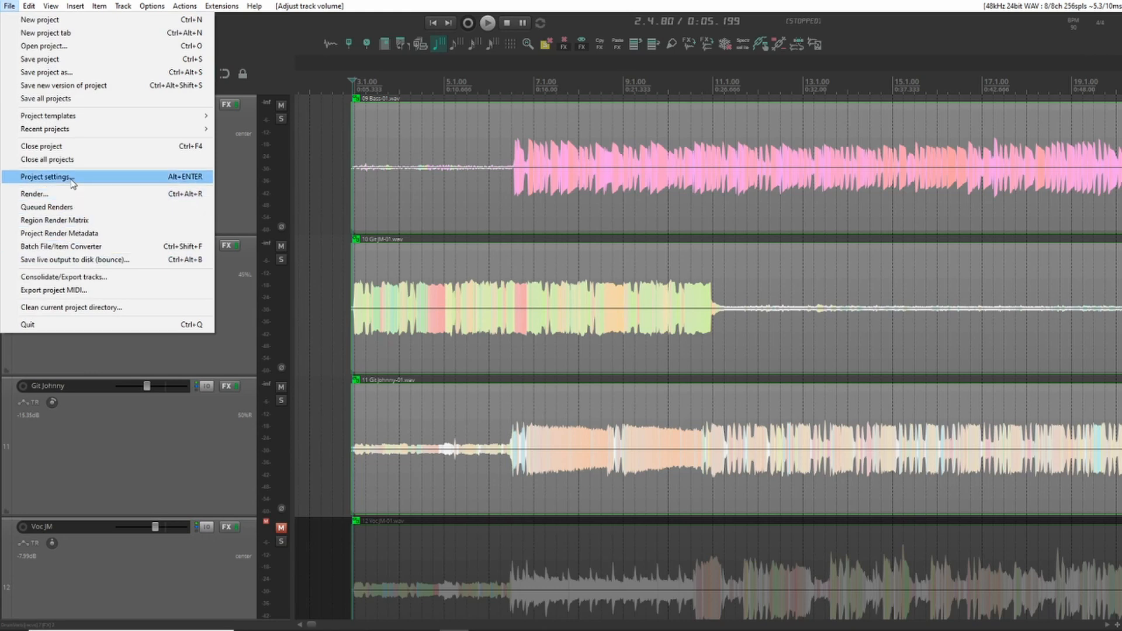
pyautogui.click(47, 177)
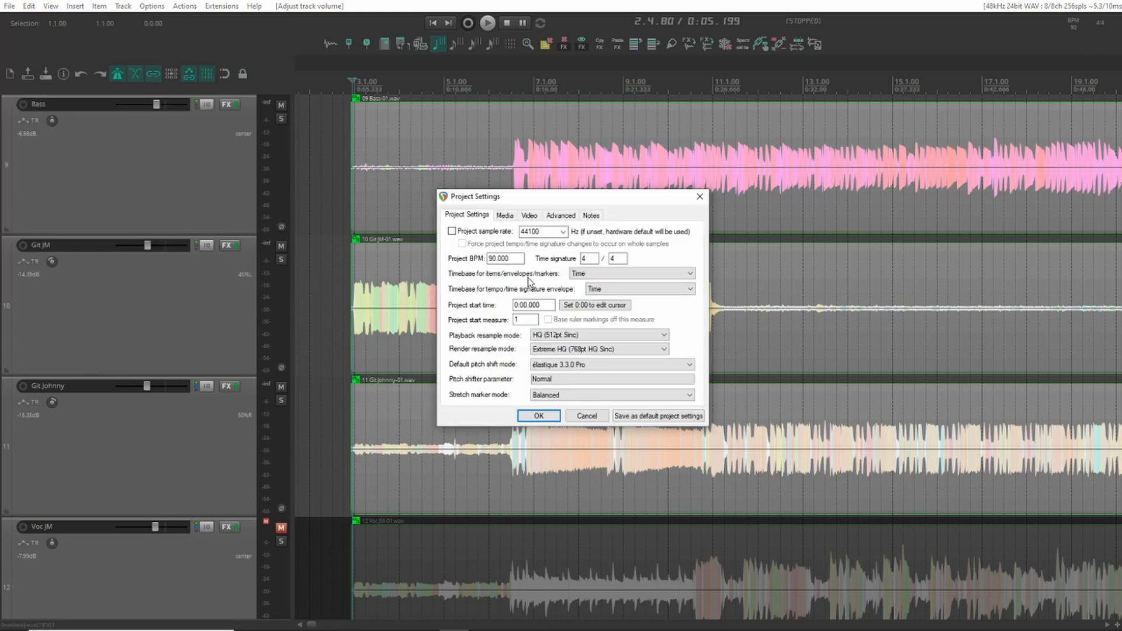
pyautogui.click(637, 288)
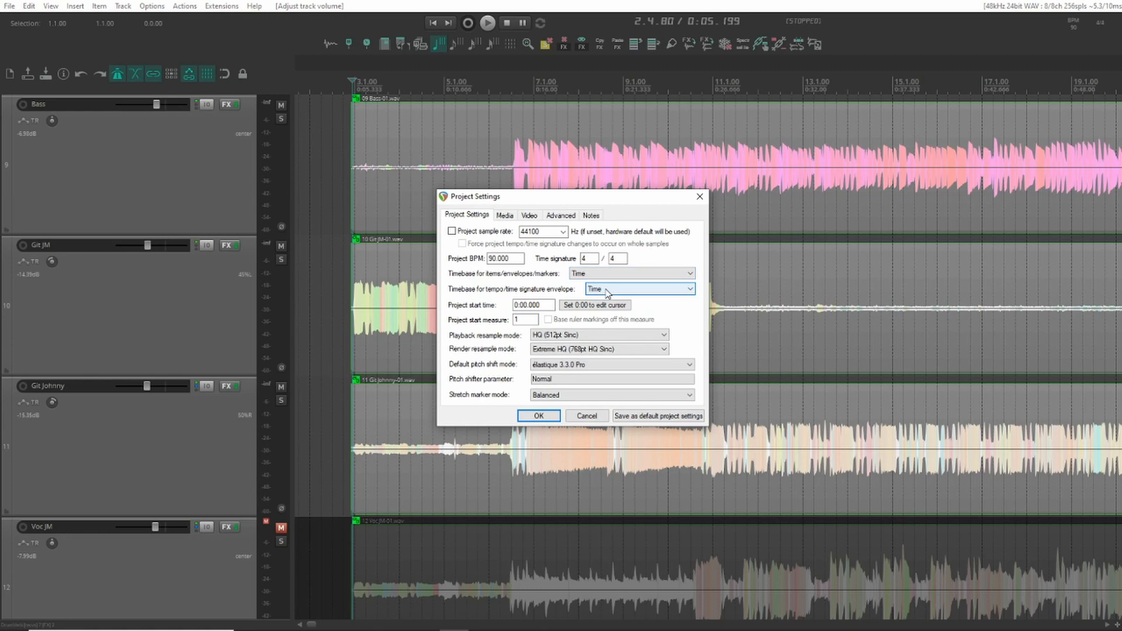
pyautogui.click(630, 274)
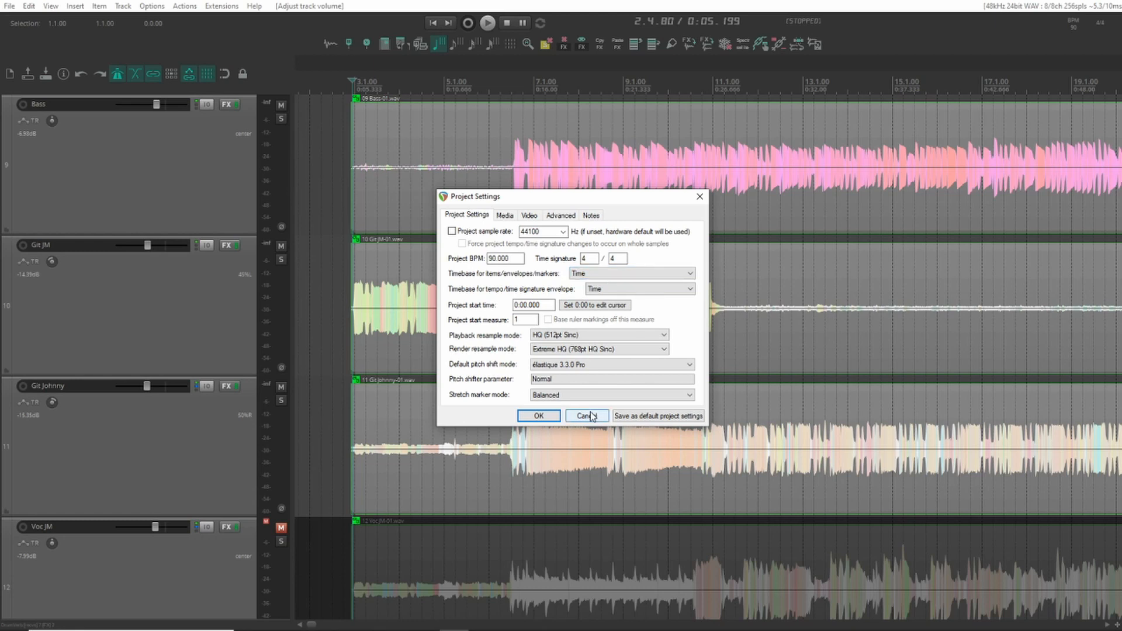
pyautogui.click(585, 415)
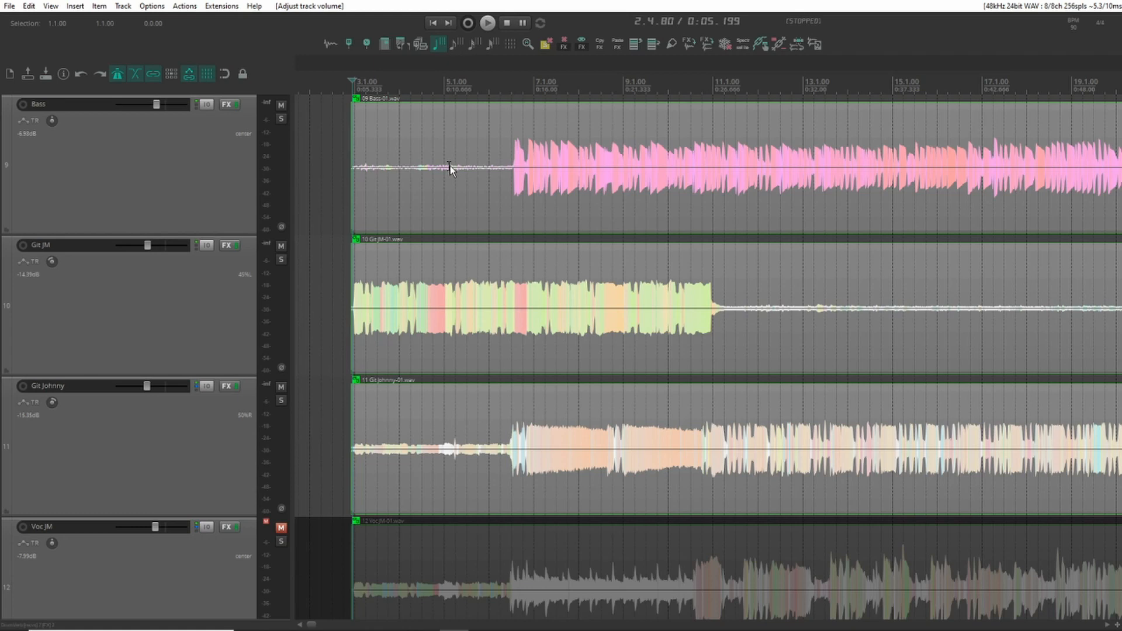
pyautogui.click(488, 22)
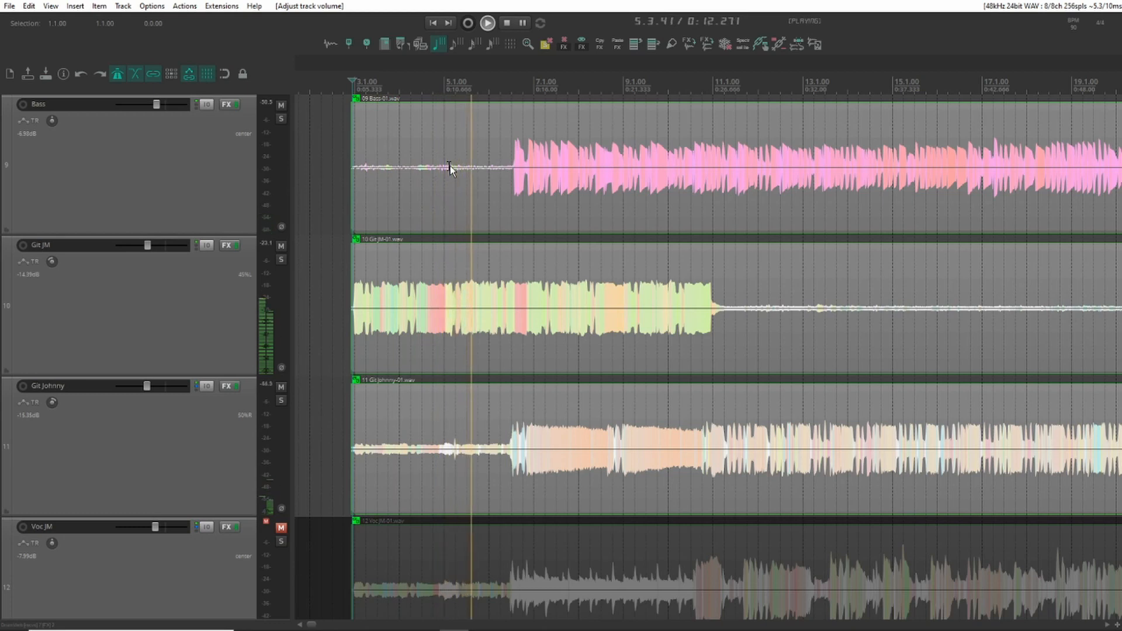
pyautogui.moveTo(430, 251)
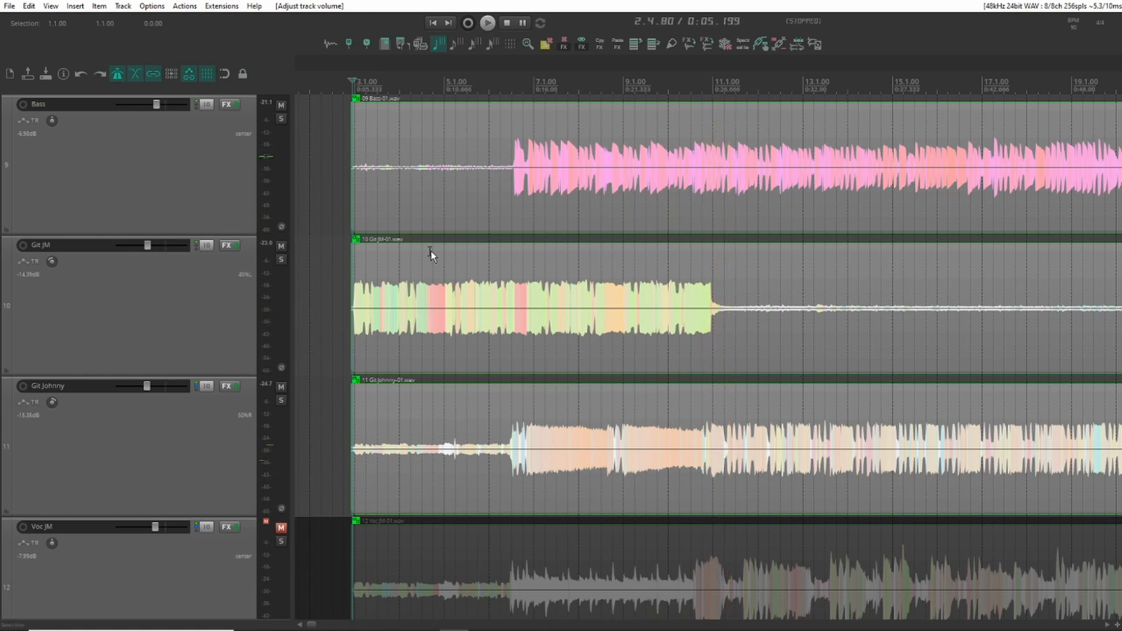
pyautogui.moveTo(411, 156)
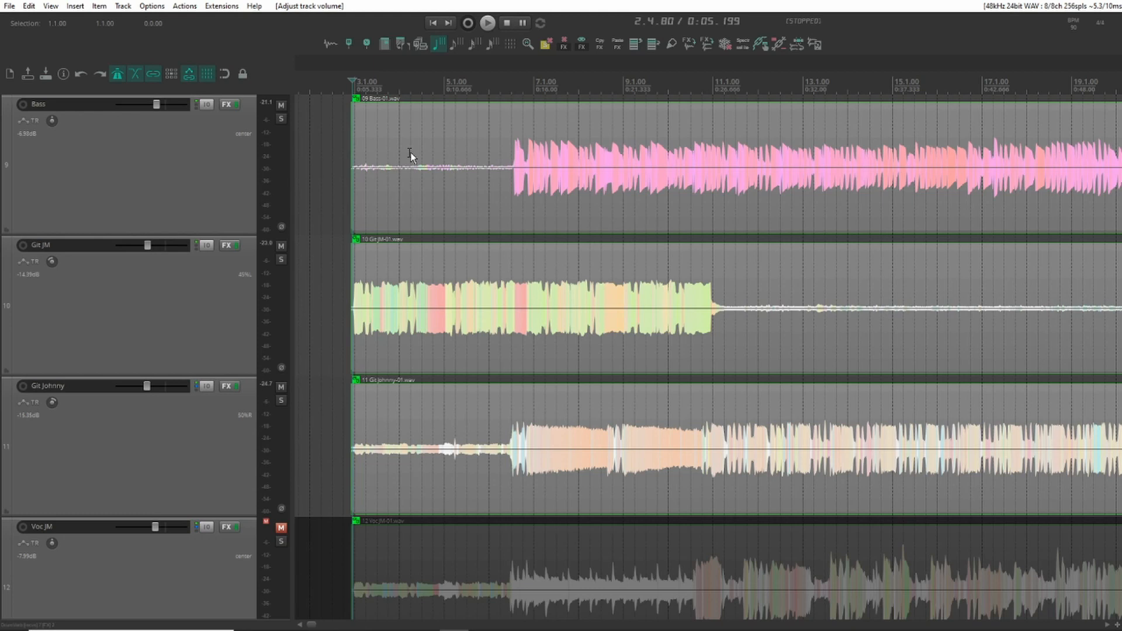
pyautogui.click(184, 6)
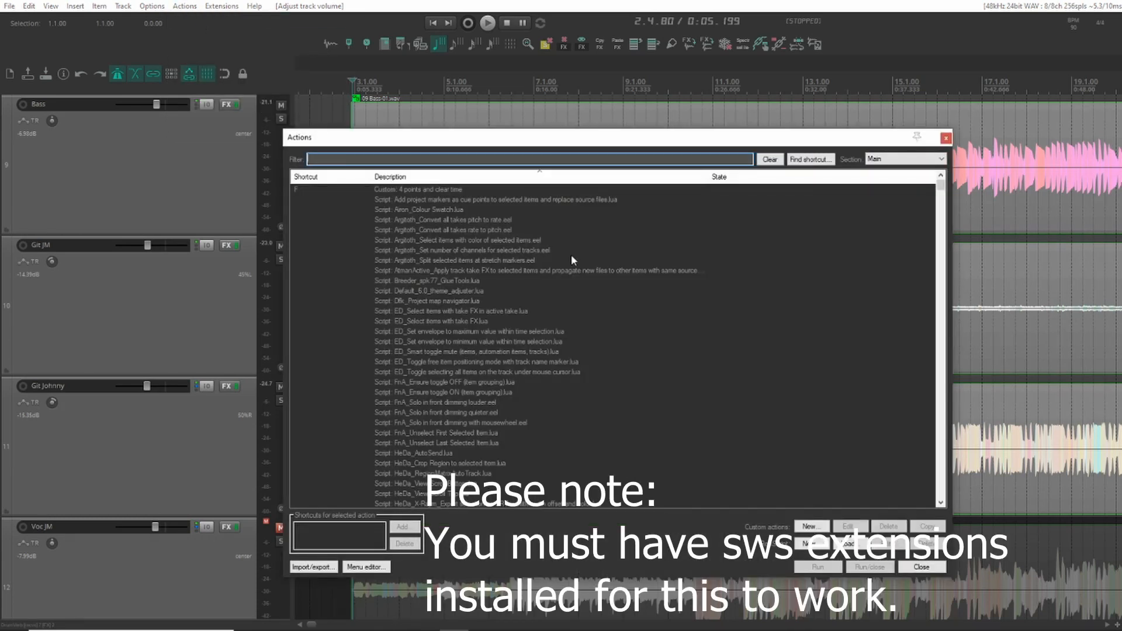
# Assign a keyboard shortcut to 'SWS/BR: Move closest grid line to play cursor'.
pyautogui.write('move grid line')
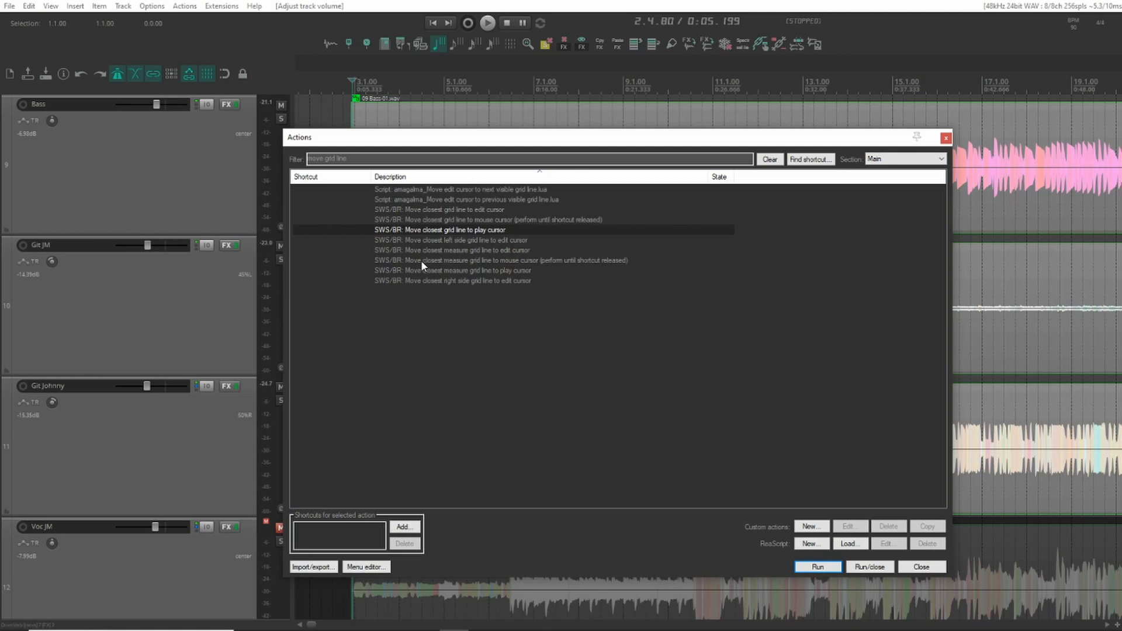
pyautogui.click(501, 260)
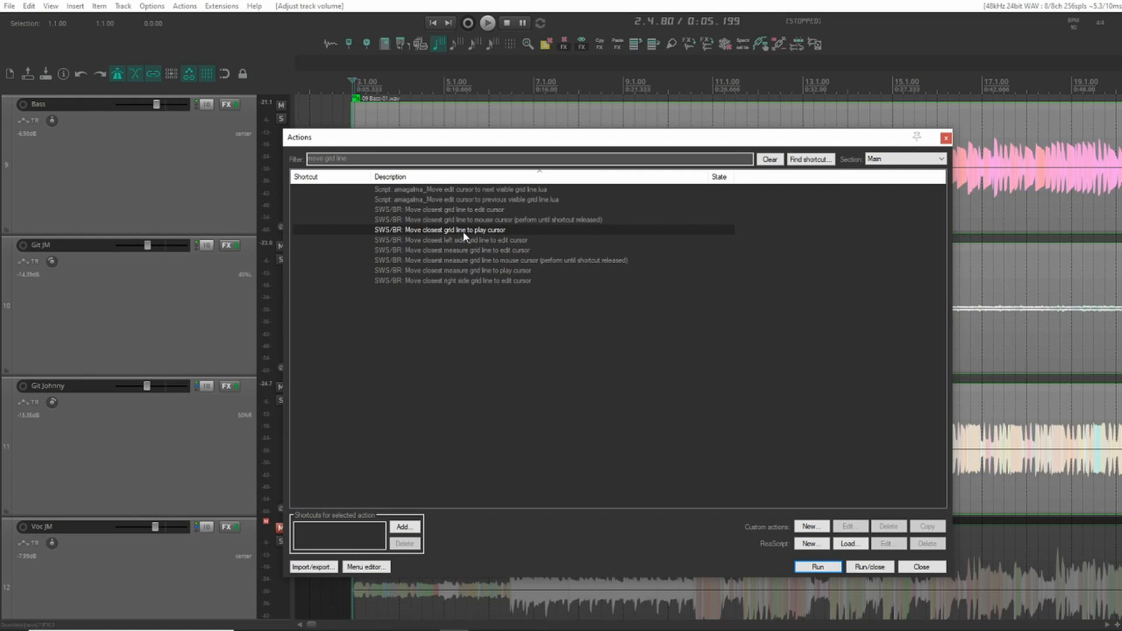
pyautogui.moveTo(450, 338)
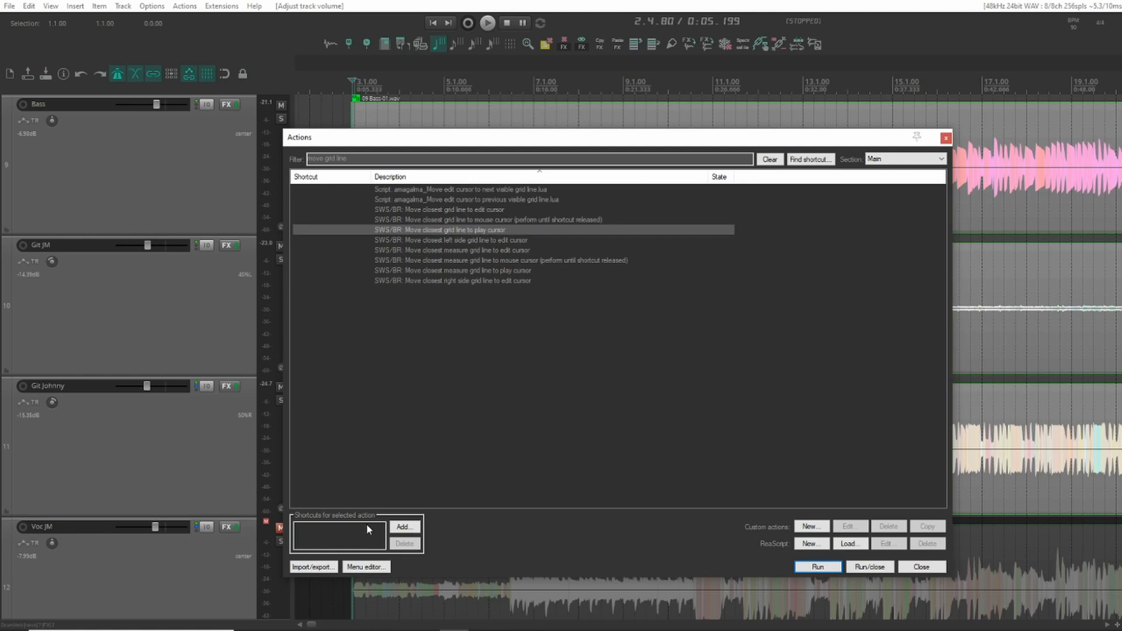
pyautogui.click(404, 527)
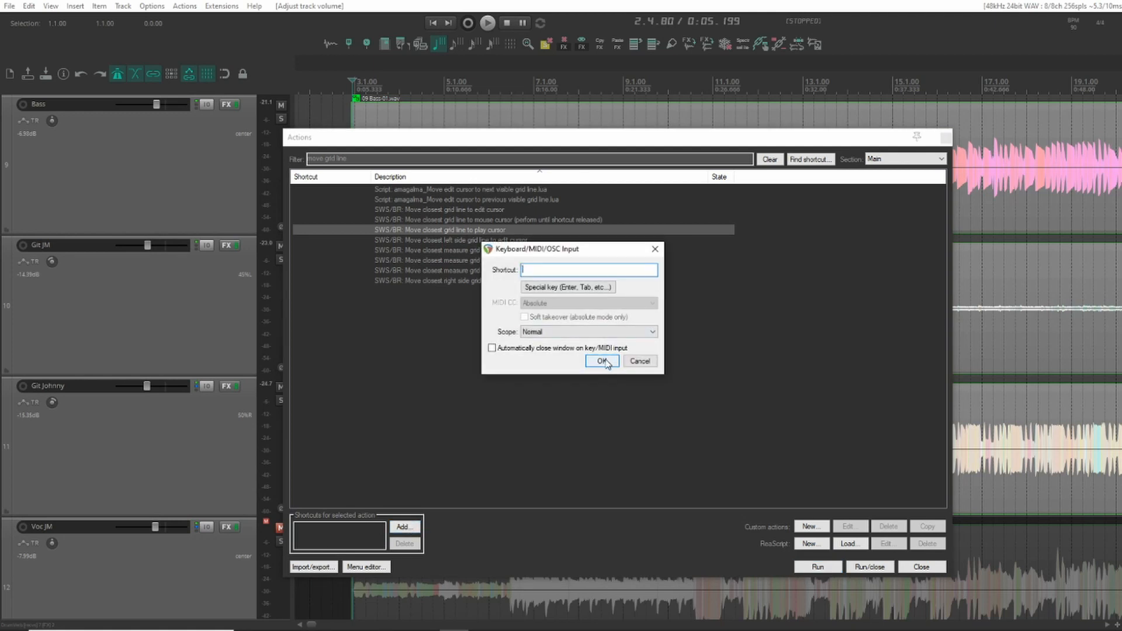
pyautogui.click(601, 361)
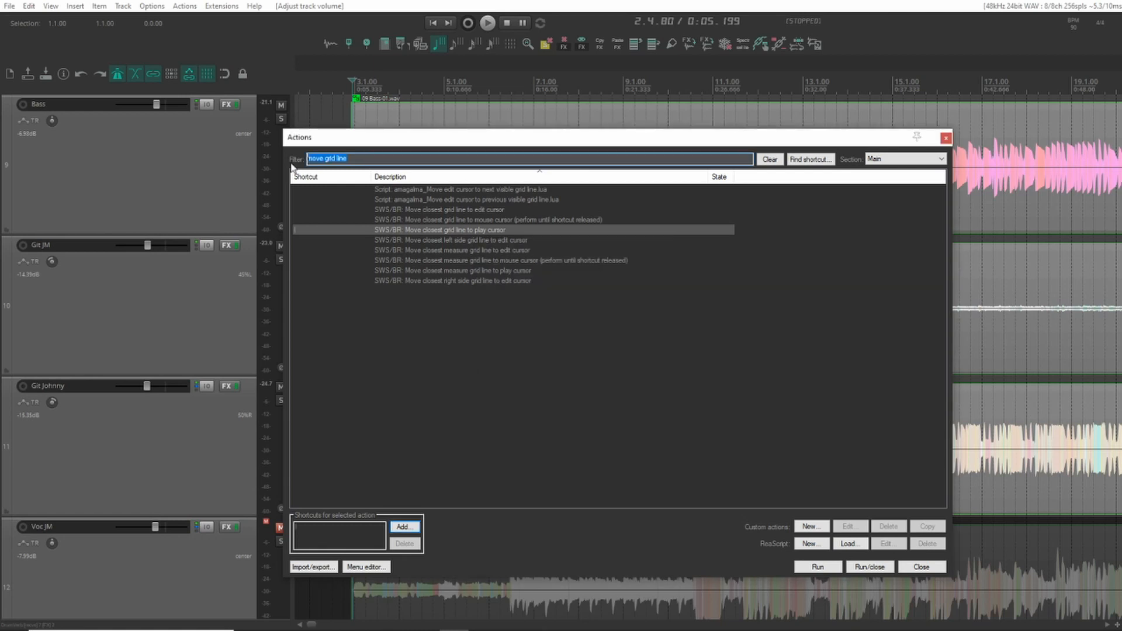
# Find 'move tempo' actions and start assigning a shortcut to Move closest tempo marker to mouse cursor.
pyautogui.write('move tempo')
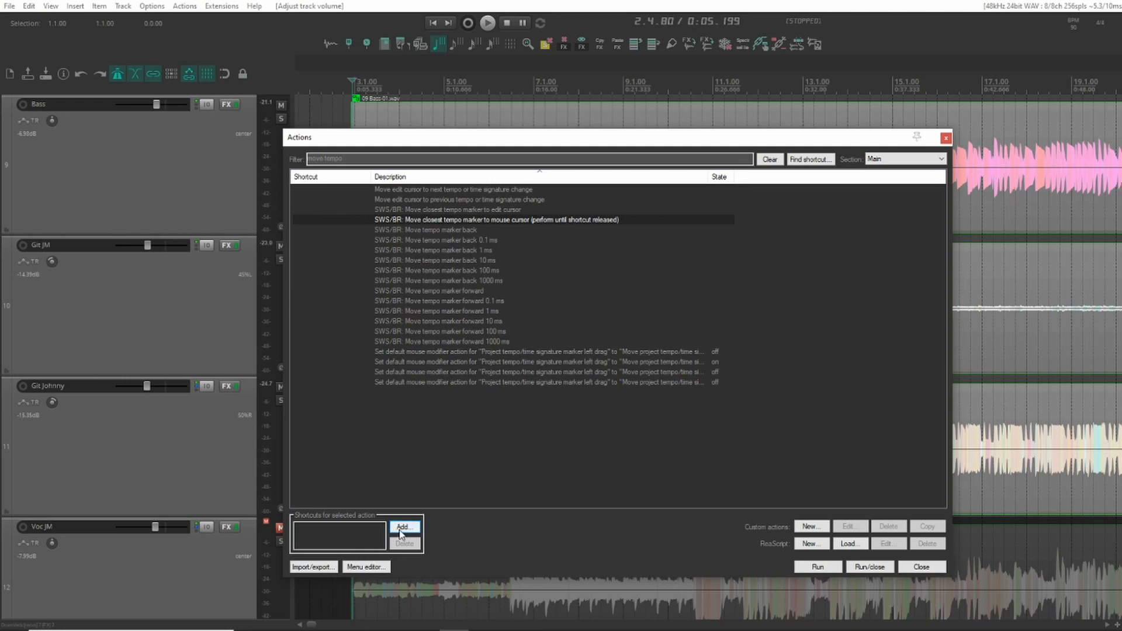
pyautogui.click(921, 567)
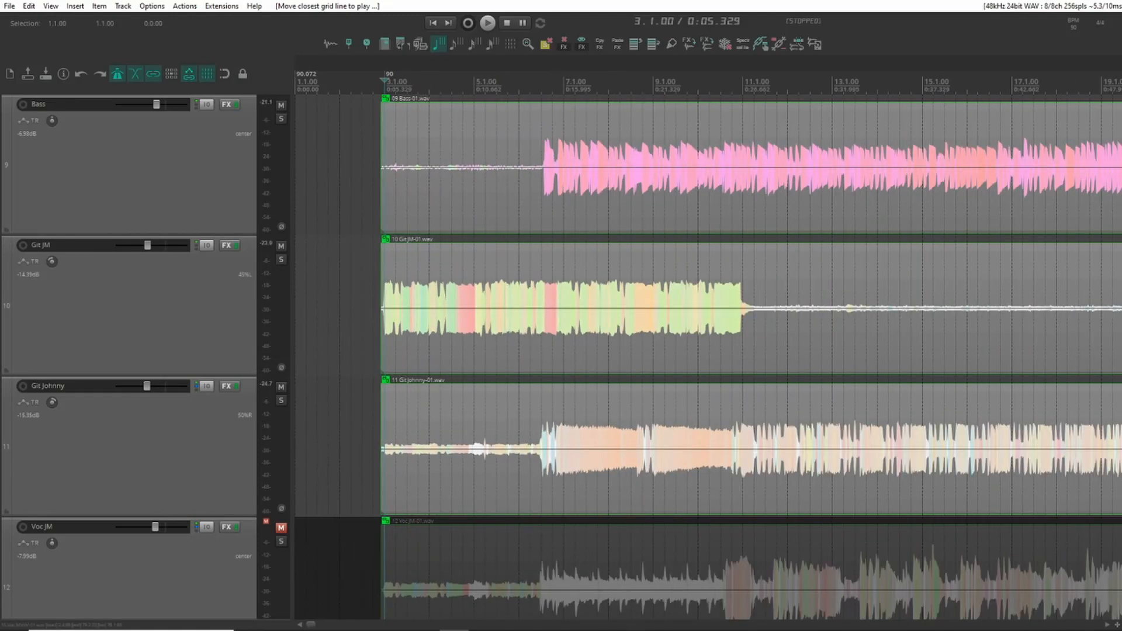
pyautogui.moveTo(562, 343)
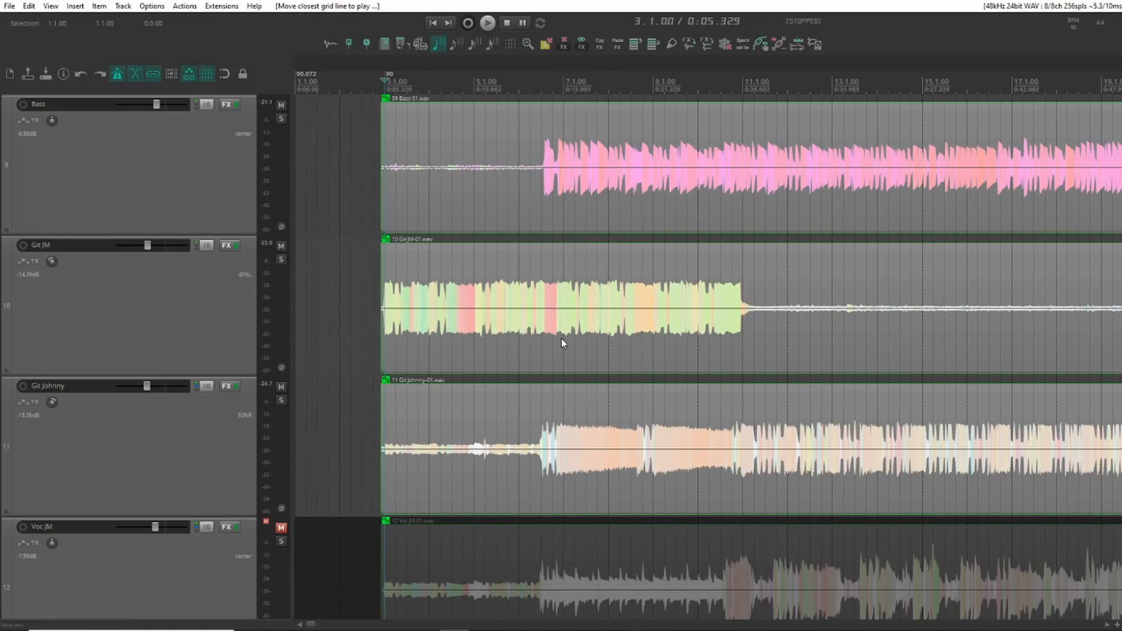
# Play back the drum recording to start placing tempo markers on the kick hits.
pyautogui.click(487, 22)
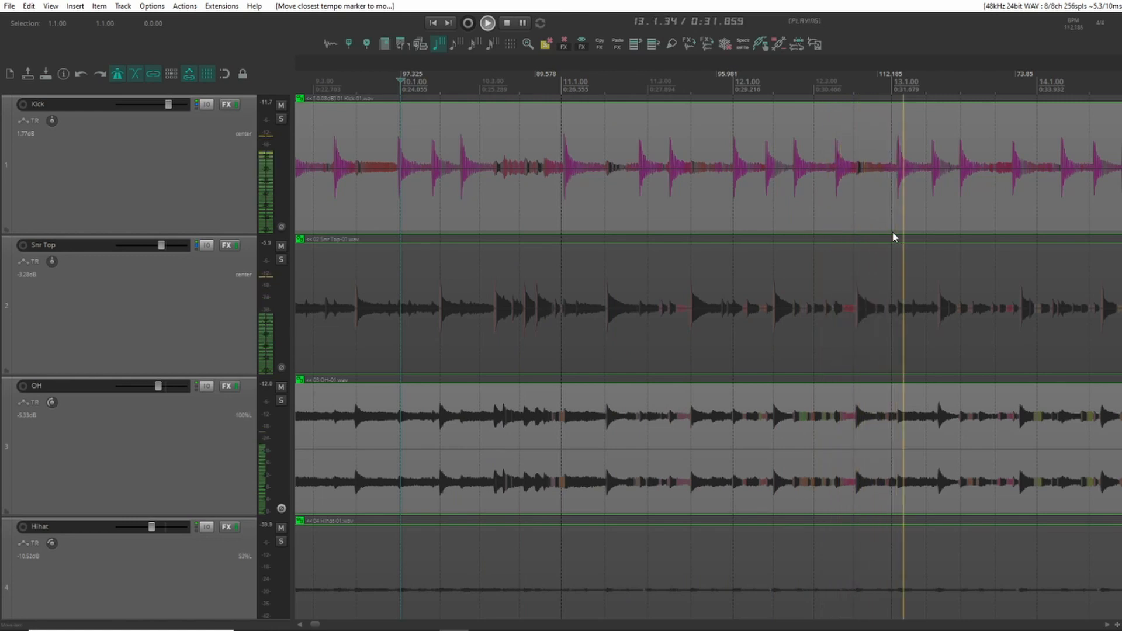
# During playback, move the nearest tempo markers onto the kick hits at bars 13 and 14.
pyautogui.click(487, 22)
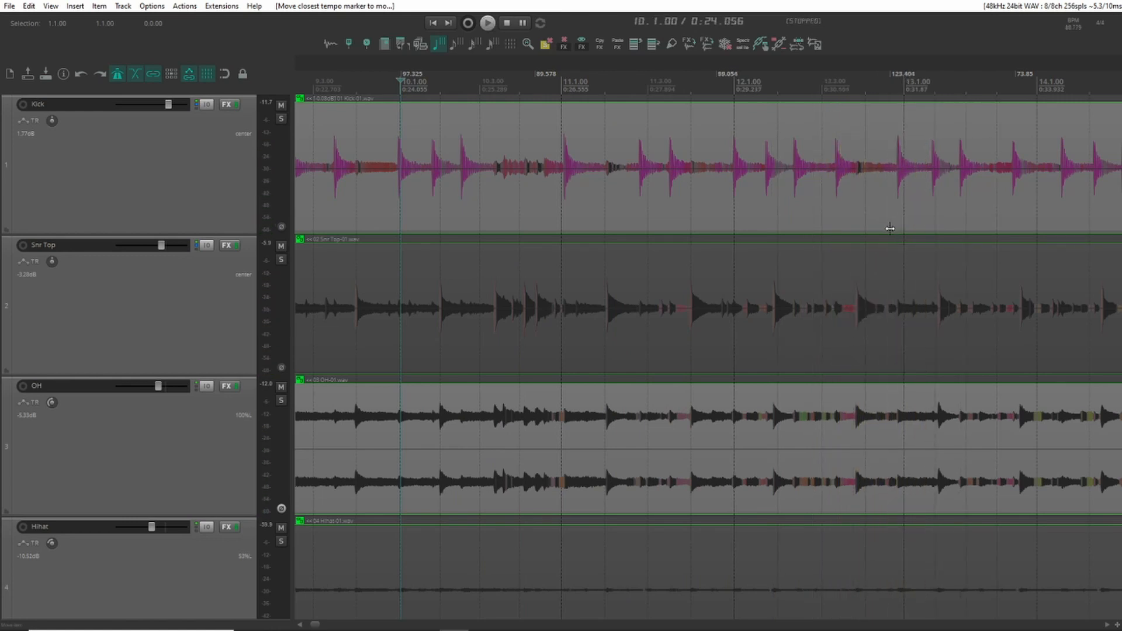
pyautogui.click(488, 22)
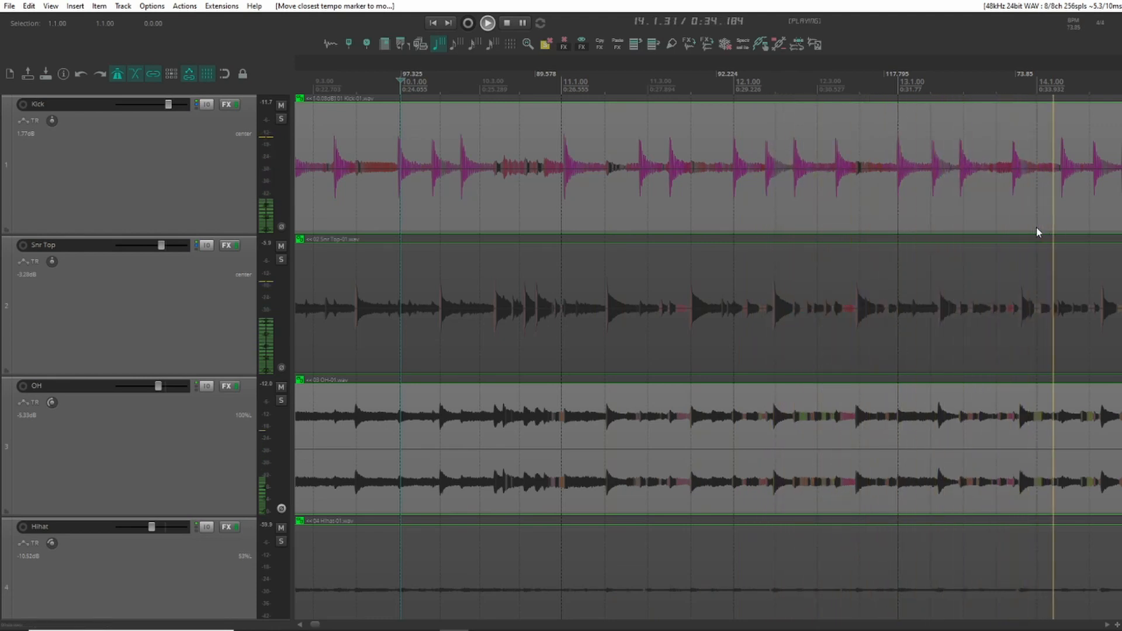
pyautogui.click(507, 23)
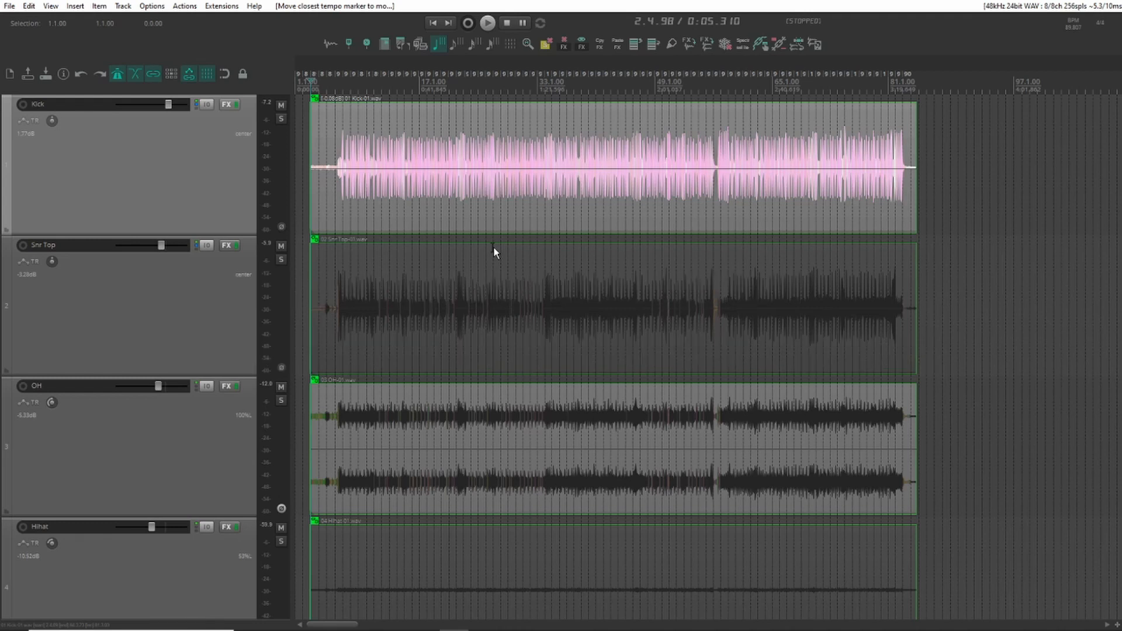
pyautogui.moveTo(436, 156)
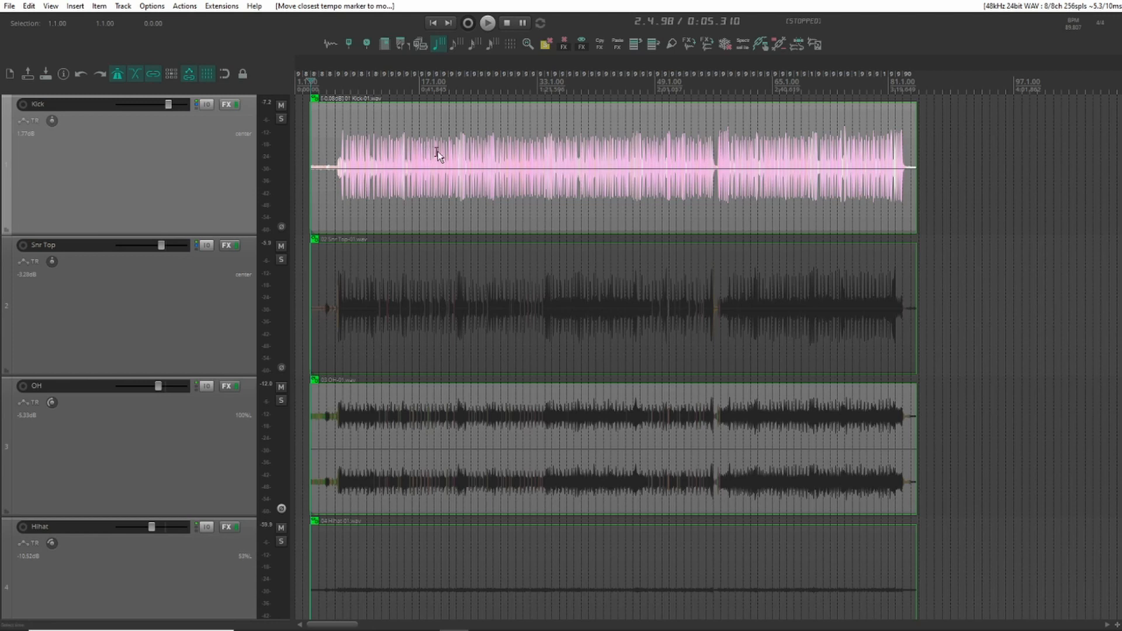